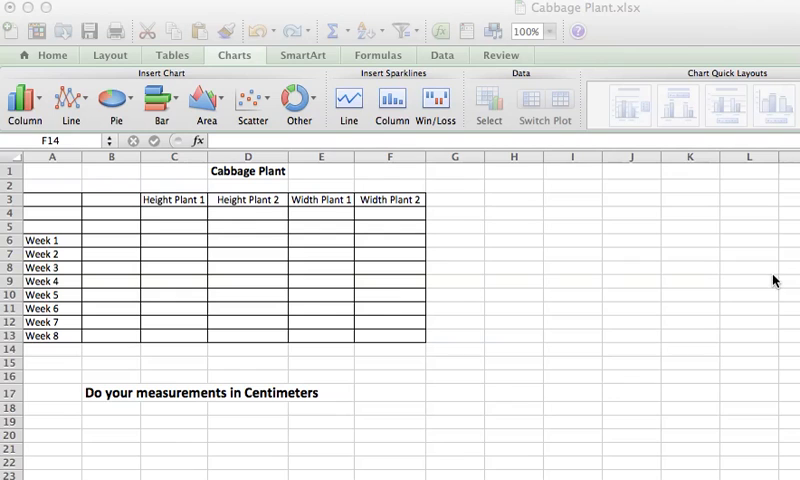
mouse_move(254, 272)
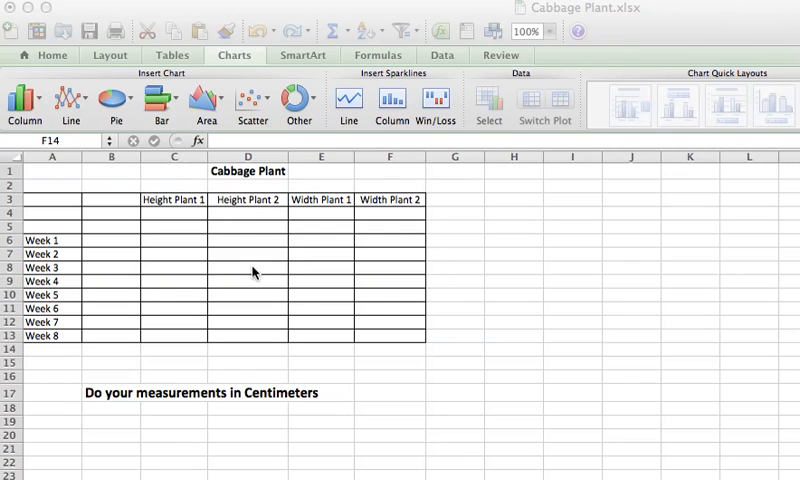
mouse_move(172, 246)
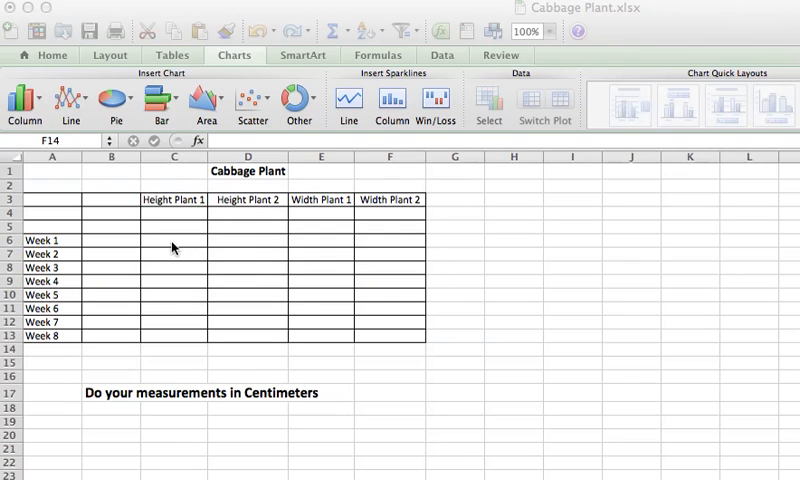
- Enter the Week 1 and Week 2 heights and widths for both cabbage plants
click(174, 246)
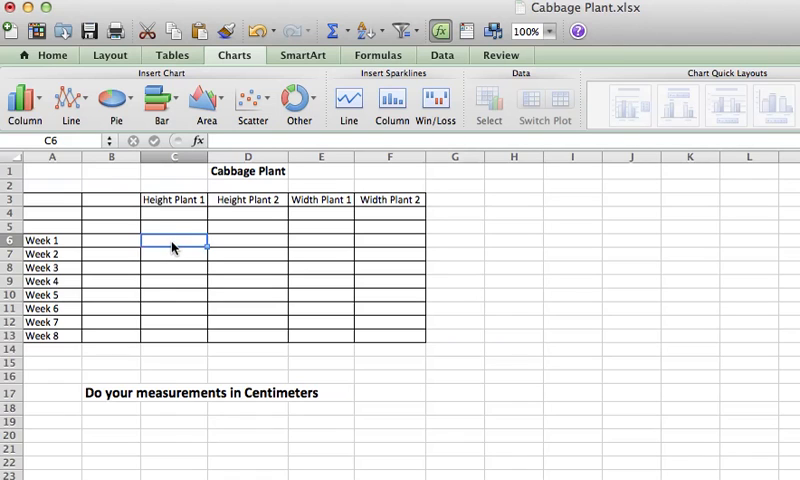
click(248, 240)
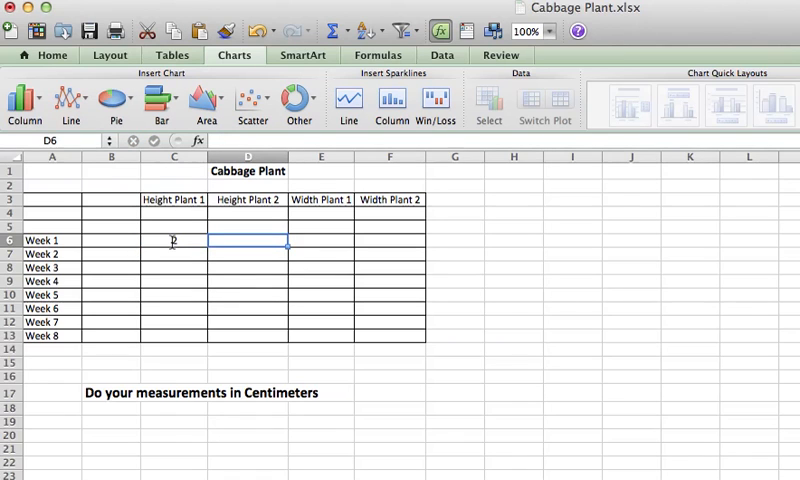
text(2)
click(390, 240)
text(6)
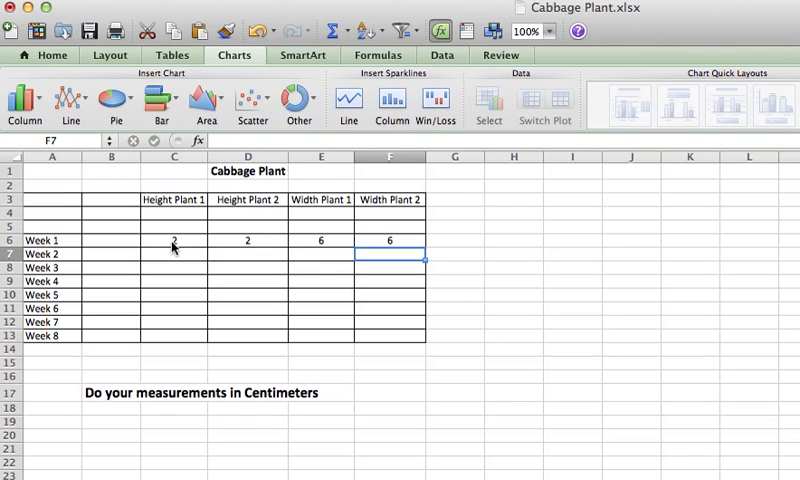
click(172, 254)
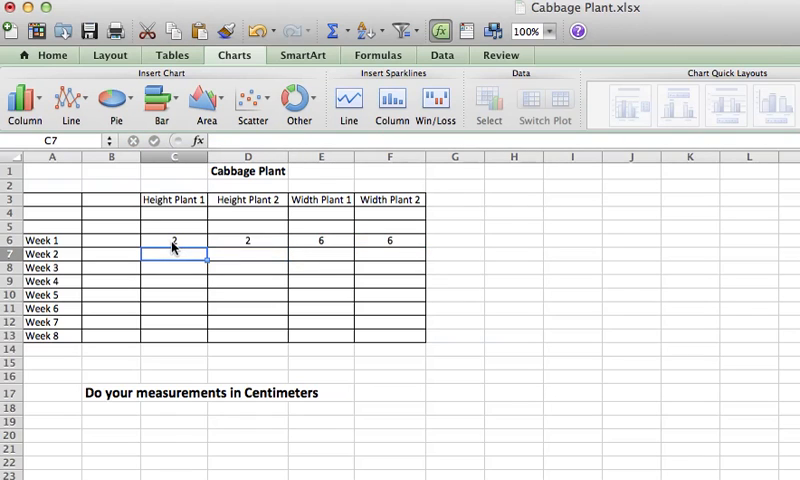
mouse_move(264, 364)
text(3)
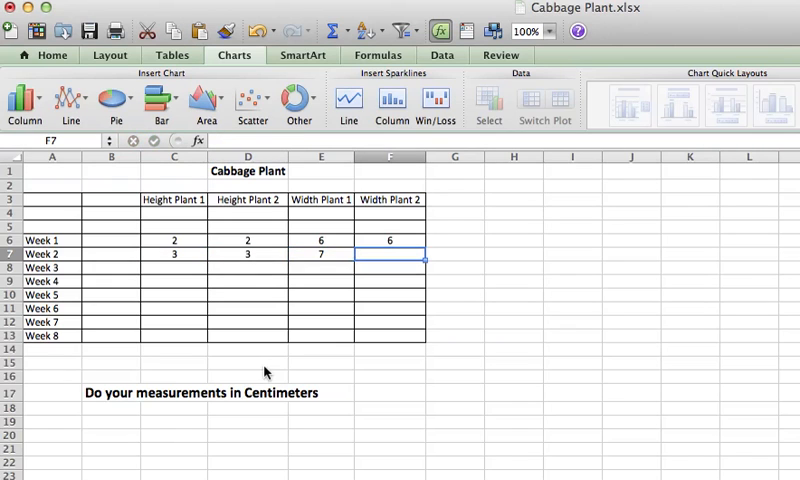
text(8)
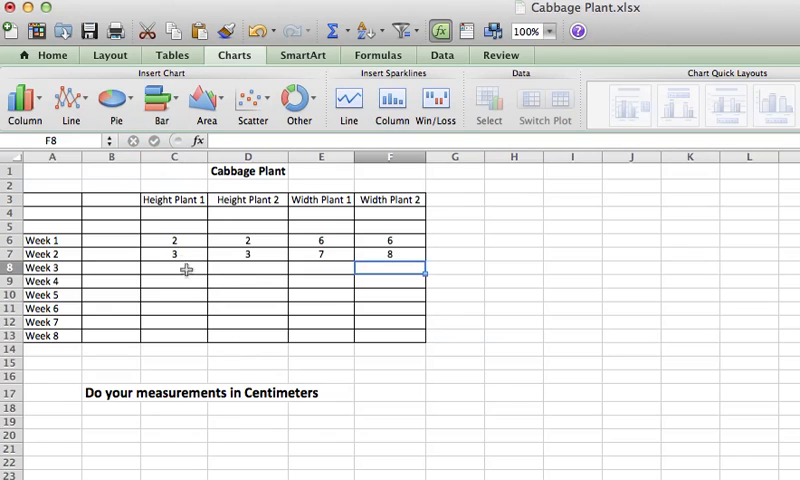
- Enter the Week 3 and Week 4 heights and widths for both plants
click(174, 268)
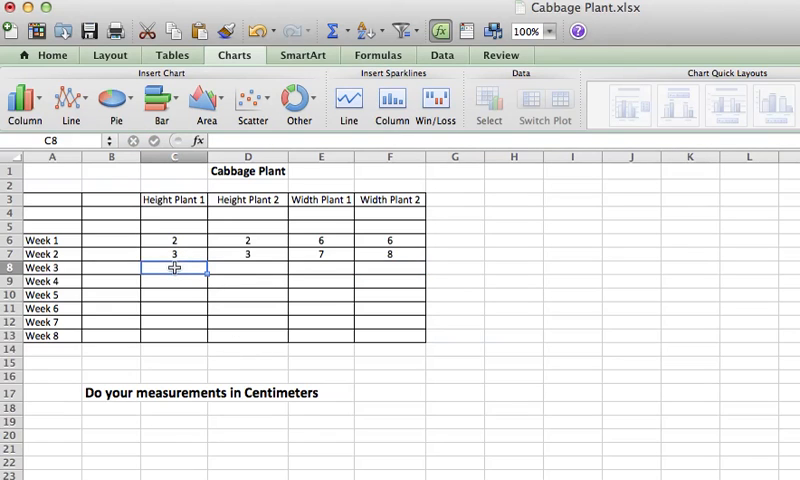
text(3)
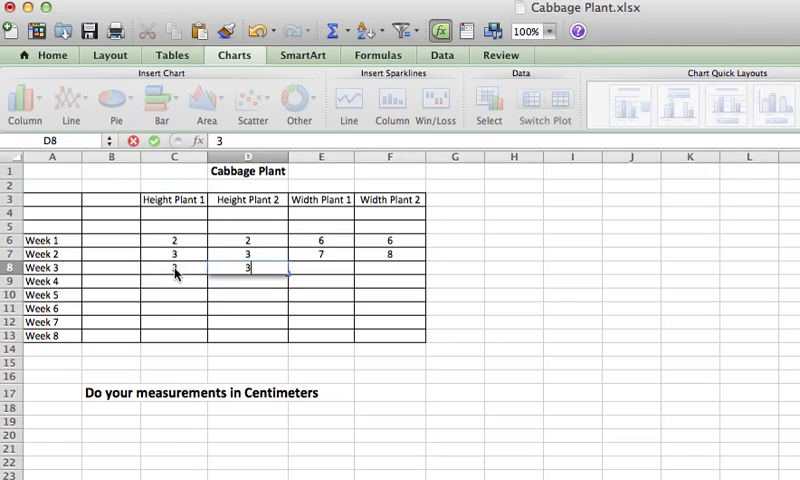
click(320, 268)
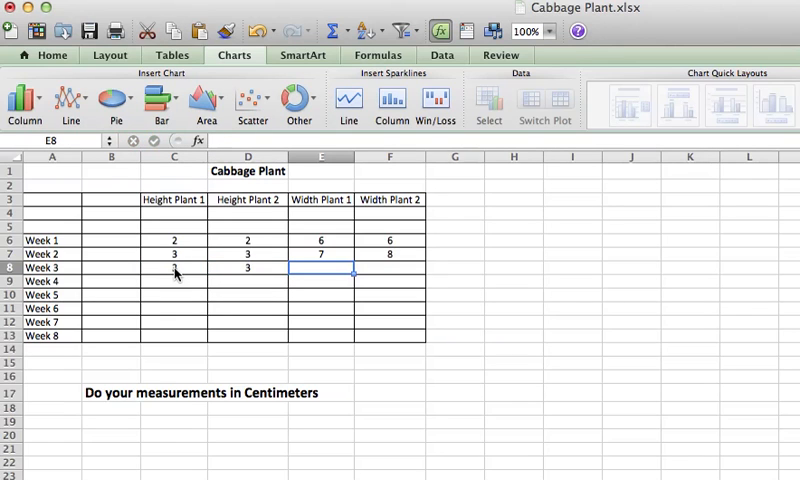
text(9)
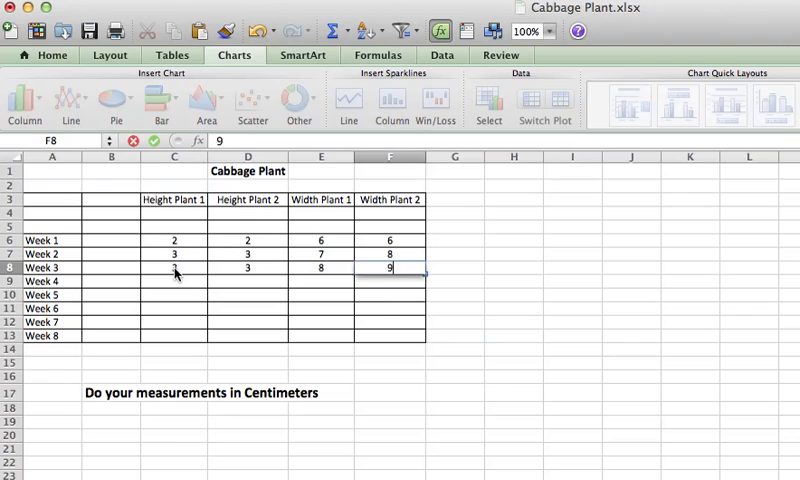
key(Return)
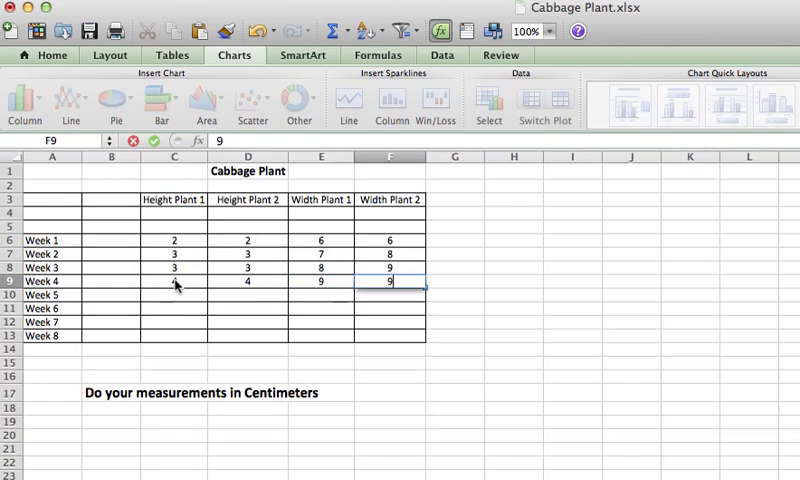
key(Return)
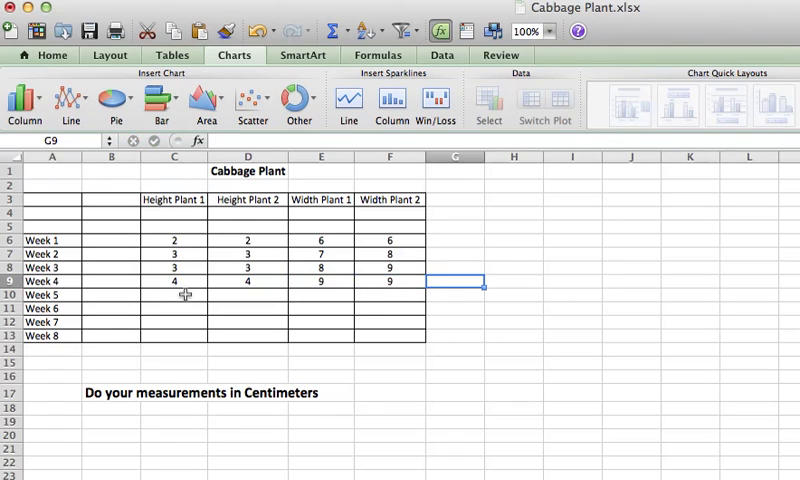
- Enter the Plant 1 and Plant 2 heights for Weeks 5 through 8 (6, 10, 12...)
click(172, 296)
text(5)
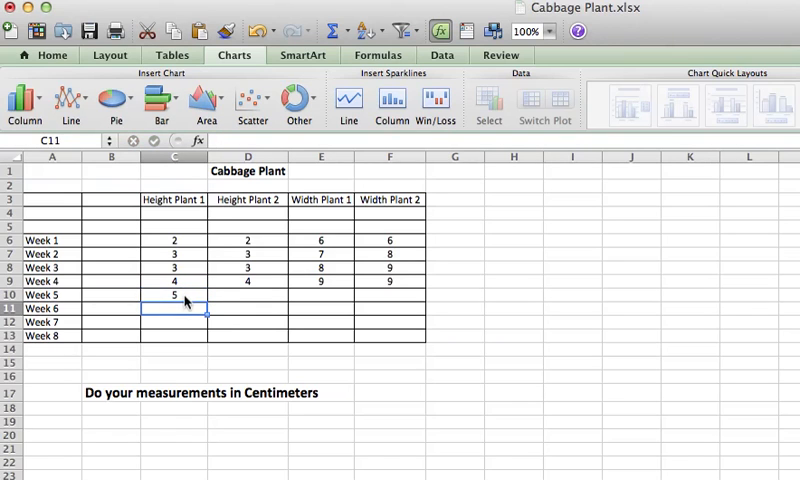
text(6)
click(174, 334)
text(7)
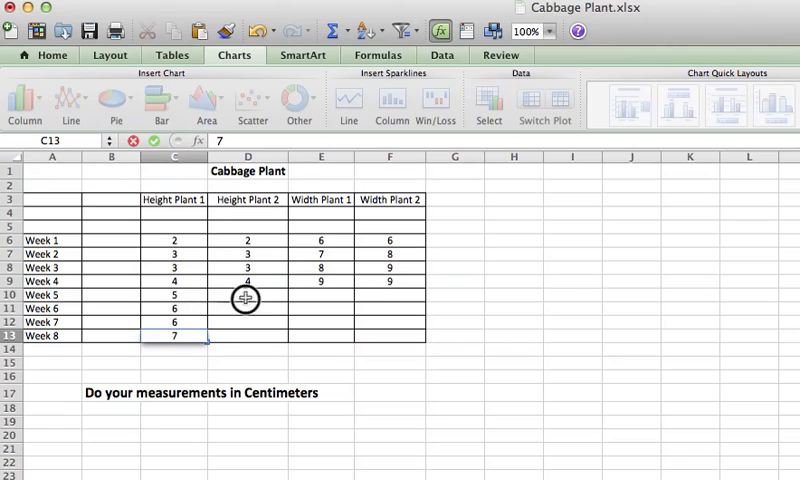
click(248, 296)
text(6)
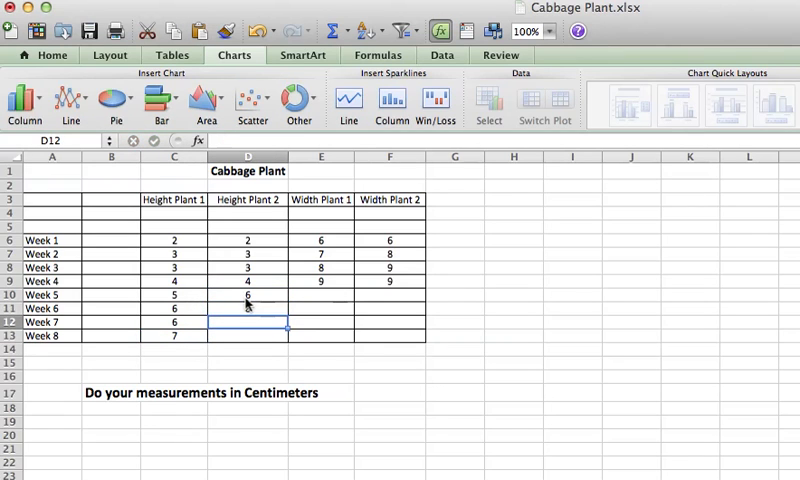
text(10)
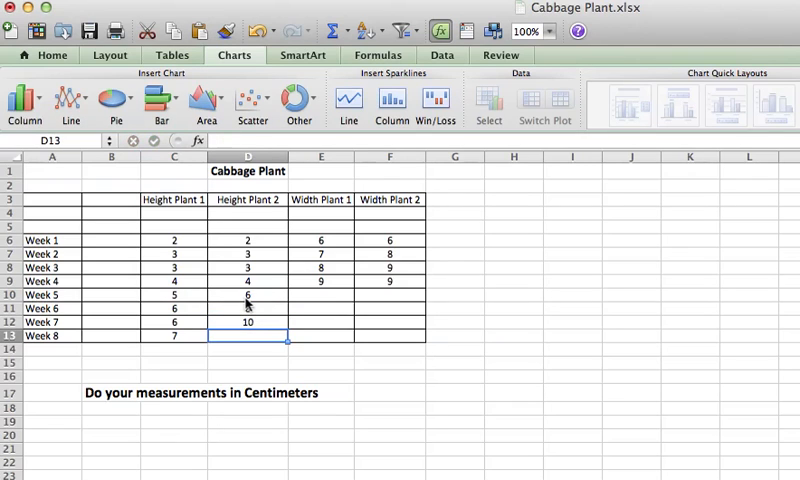
text(12)
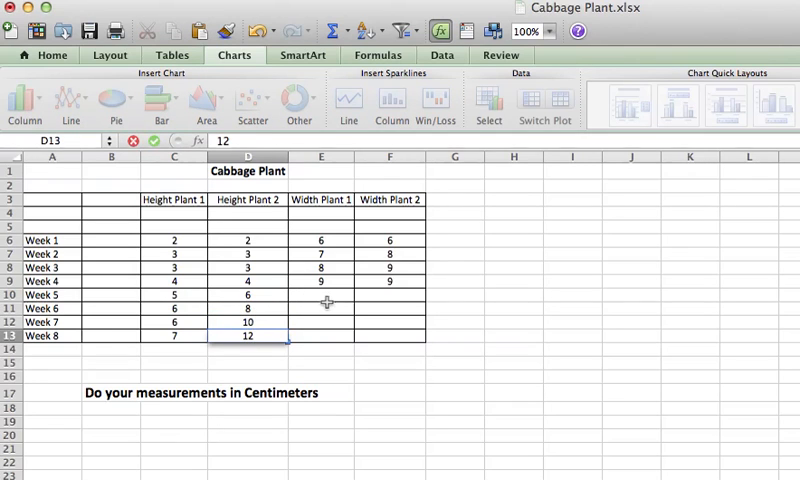
- Enter the Plant 1 and Plant 2 widths for Weeks 5 through 8, completing the table
click(320, 294)
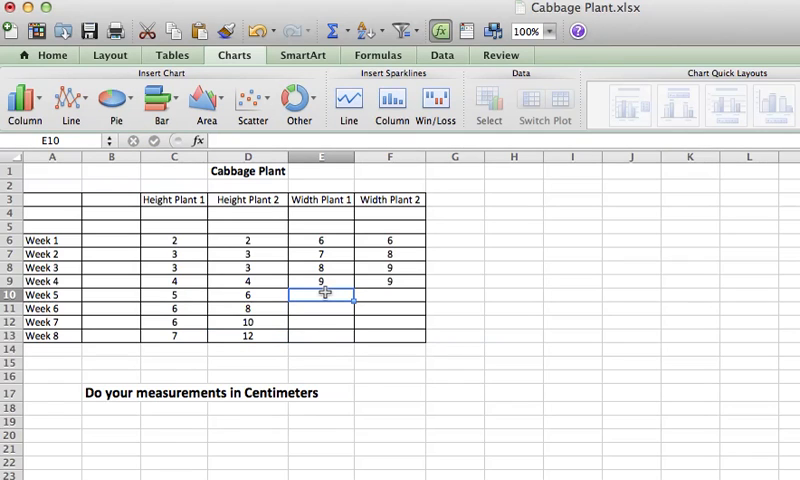
text(10)
click(388, 294)
text(1)
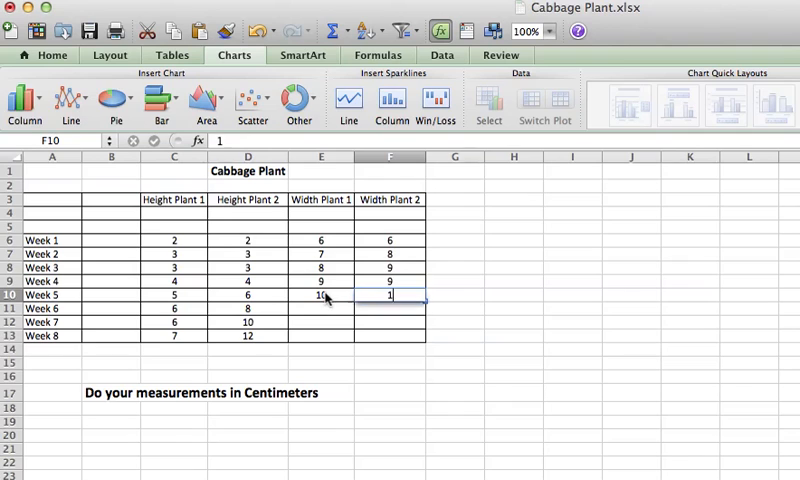
key(Return)
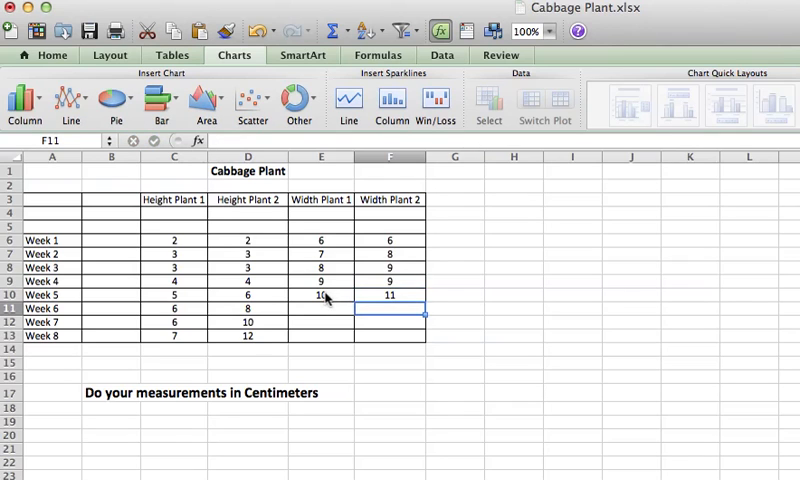
text(10)
text(11)
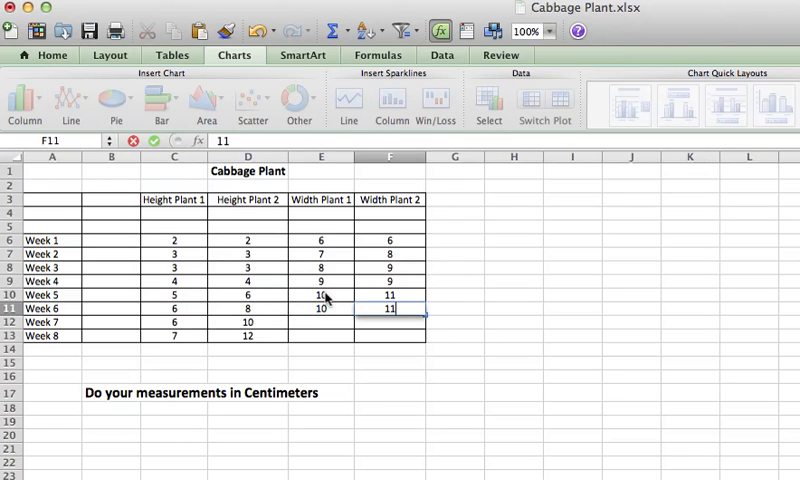
click(320, 324)
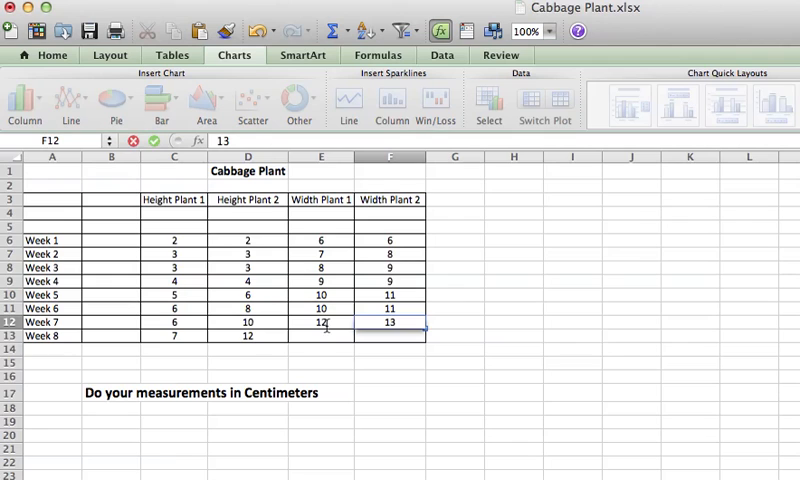
click(320, 336)
text(12)
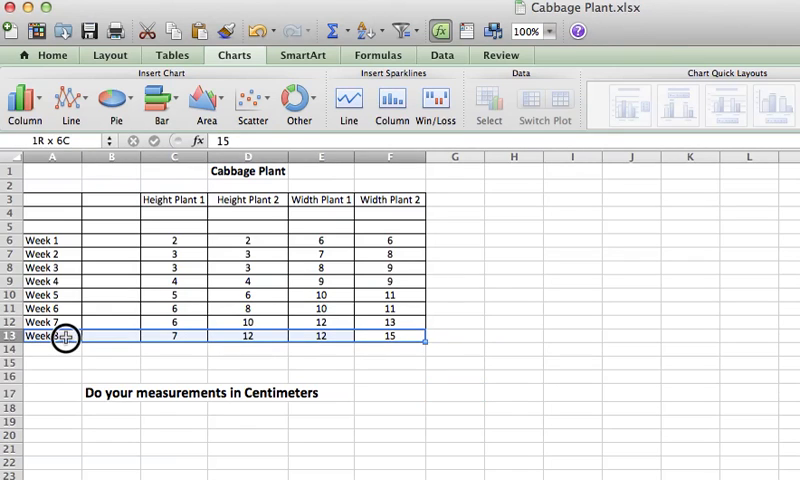
- Select the measurement table A3:F13 and show the Charts ribbon
drag(52, 338, 52, 200)
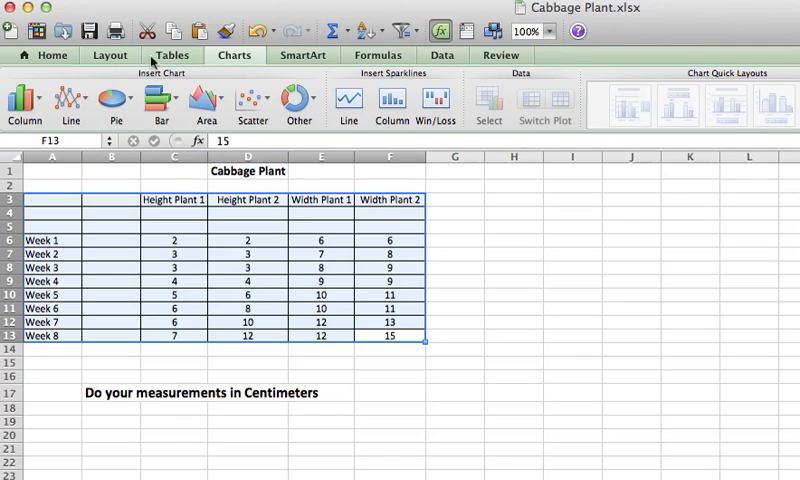
click(234, 56)
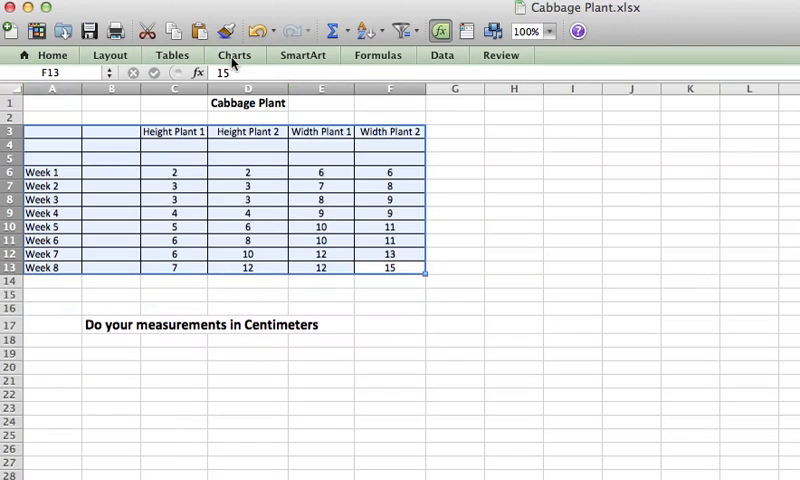
click(236, 56)
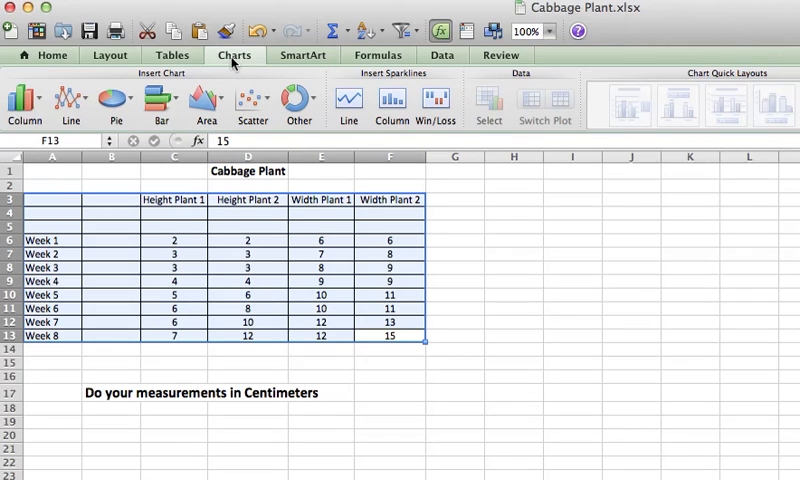
mouse_move(24, 104)
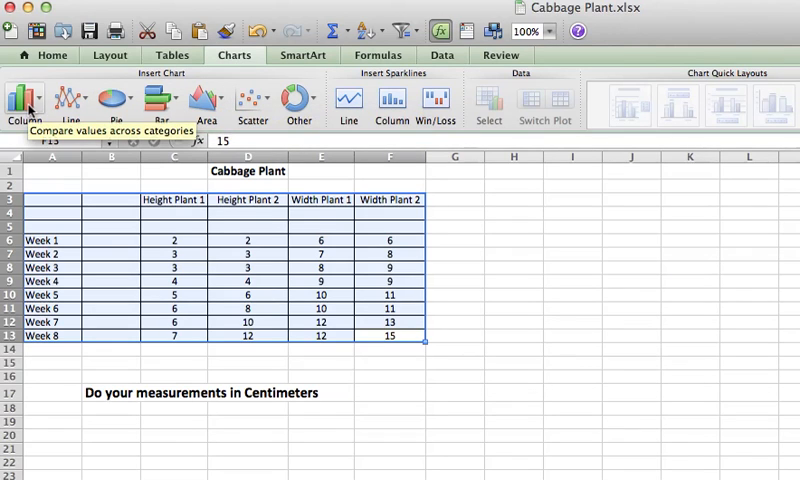
- Insert a 3-D Column chart of the table and position it to the right
click(24, 104)
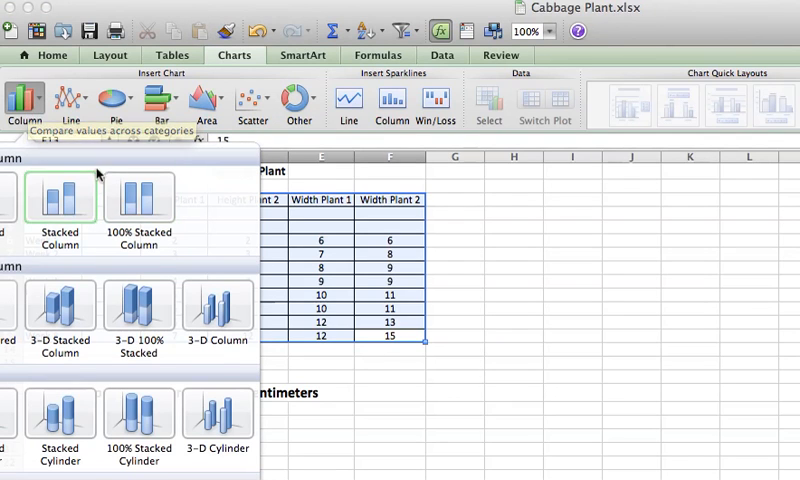
mouse_move(120, 284)
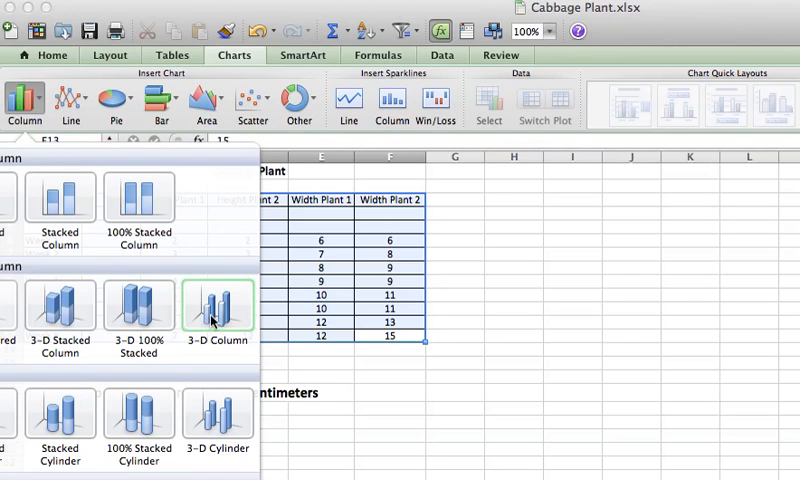
click(212, 304)
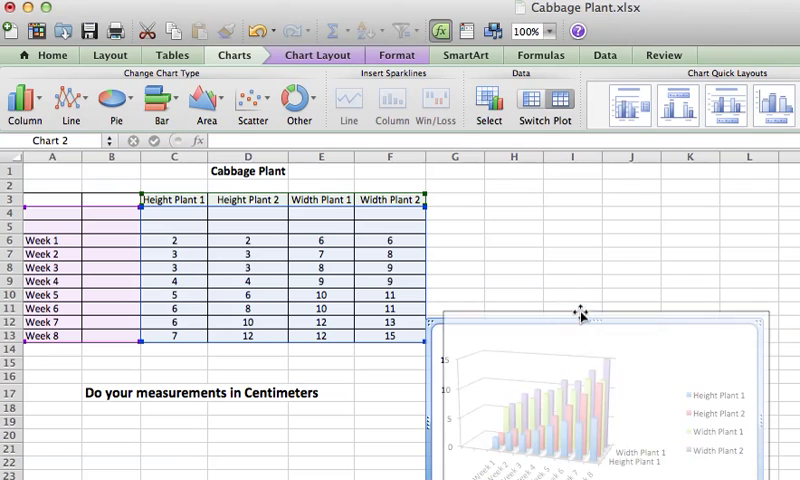
drag(580, 316, 604, 400)
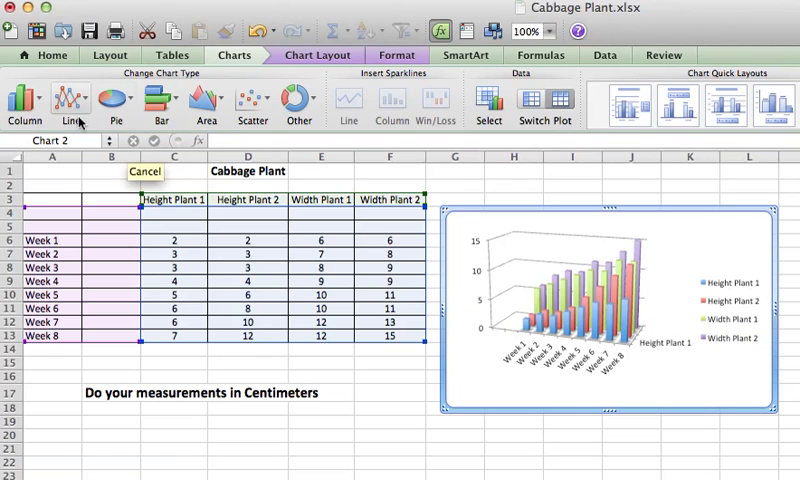
click(24, 100)
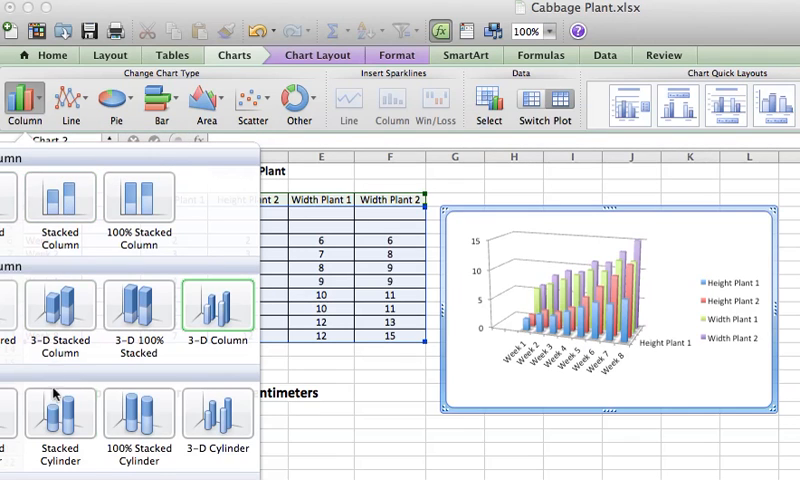
click(220, 310)
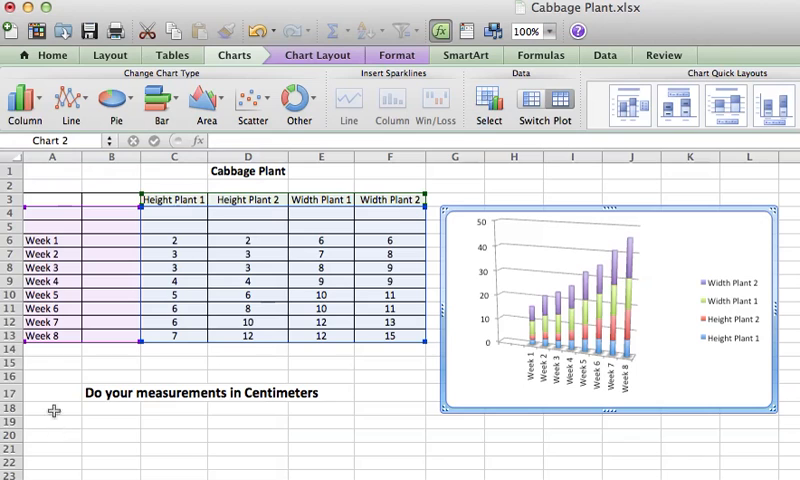
click(24, 100)
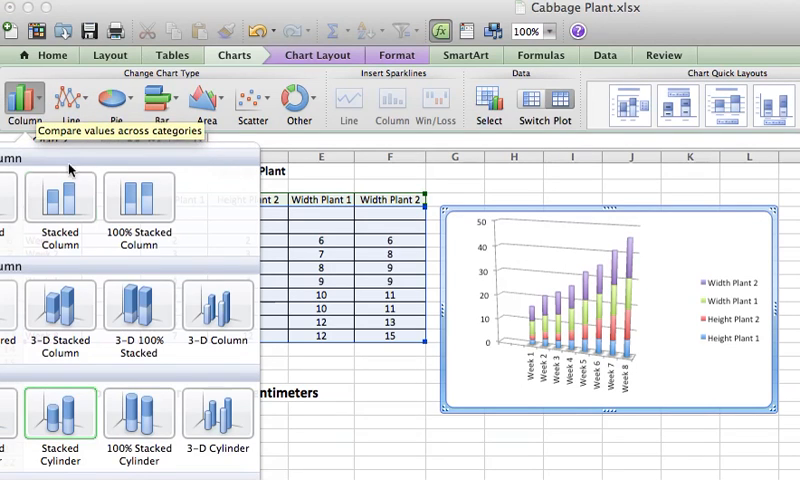
mouse_move(218, 310)
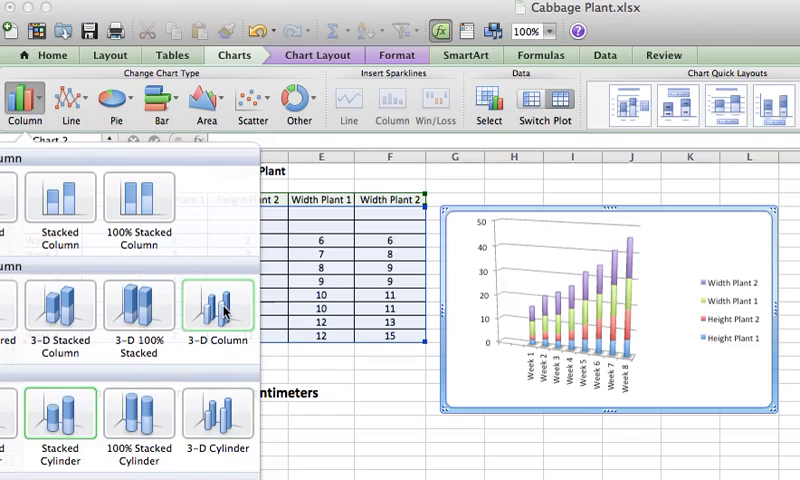
click(216, 304)
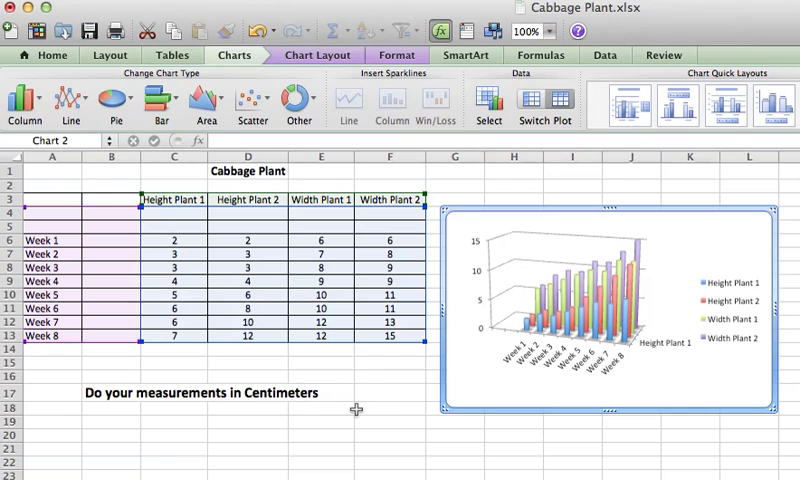
mouse_move(480, 352)
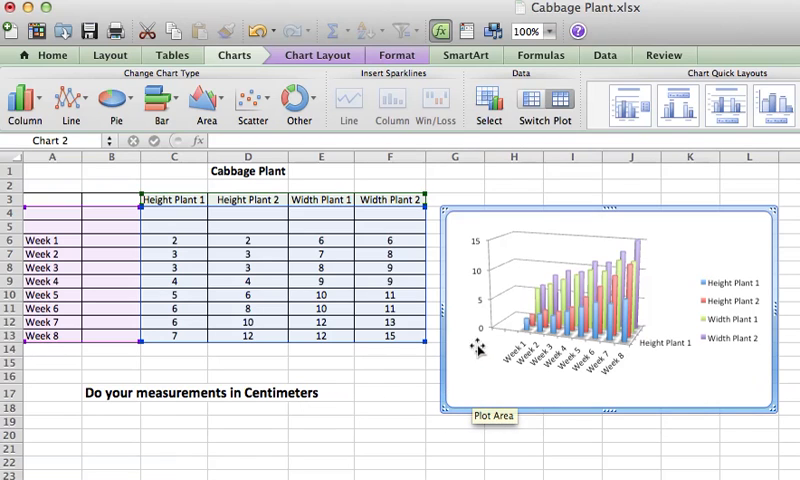
mouse_move(538, 188)
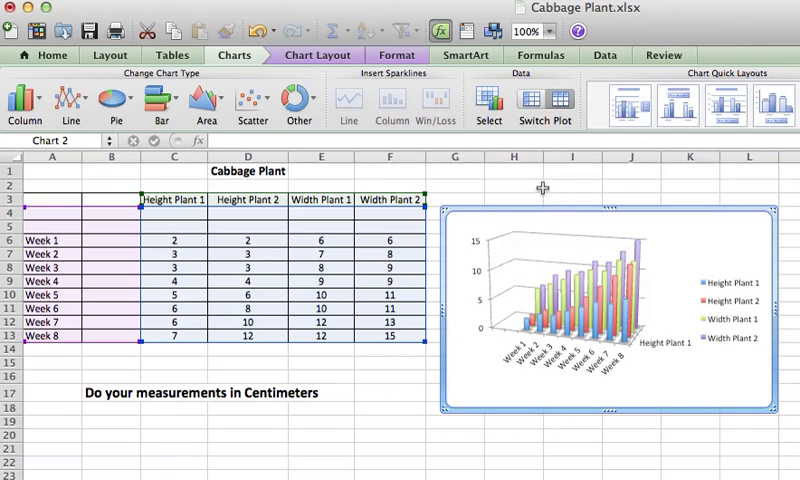
mouse_move(510, 372)
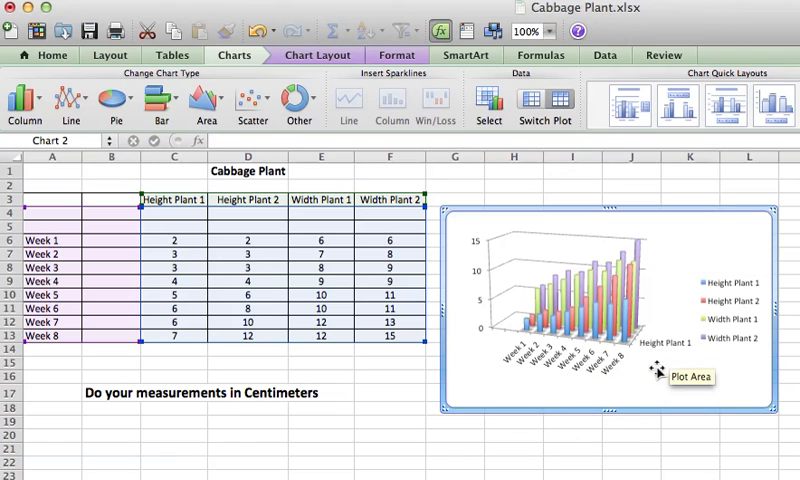
mouse_move(418, 392)
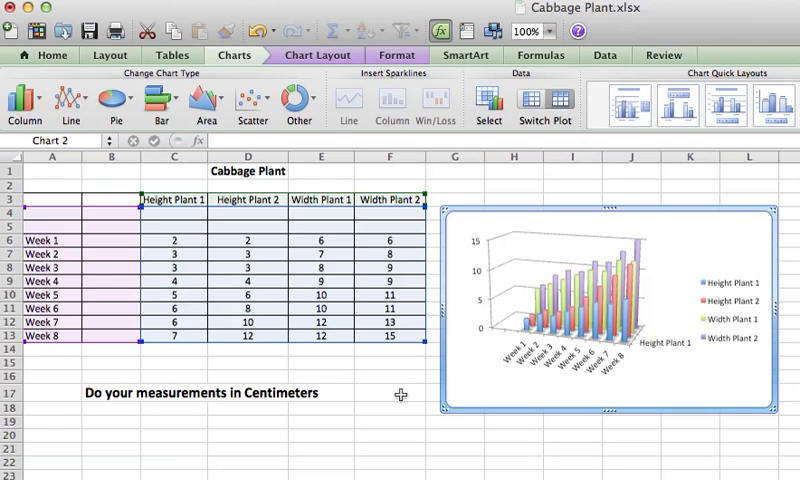
mouse_move(212, 290)
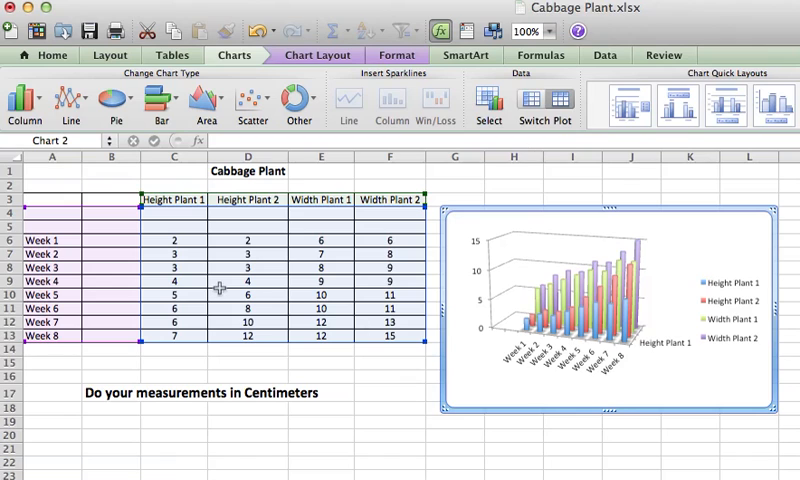
mouse_move(70, 98)
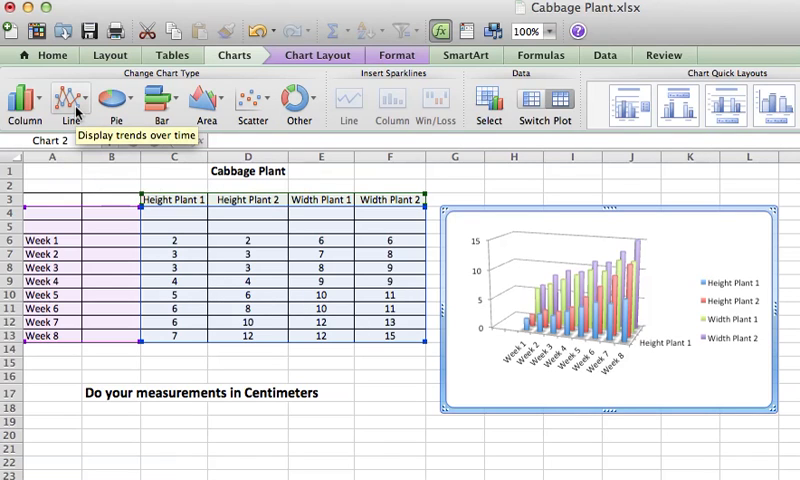
mouse_move(310, 416)
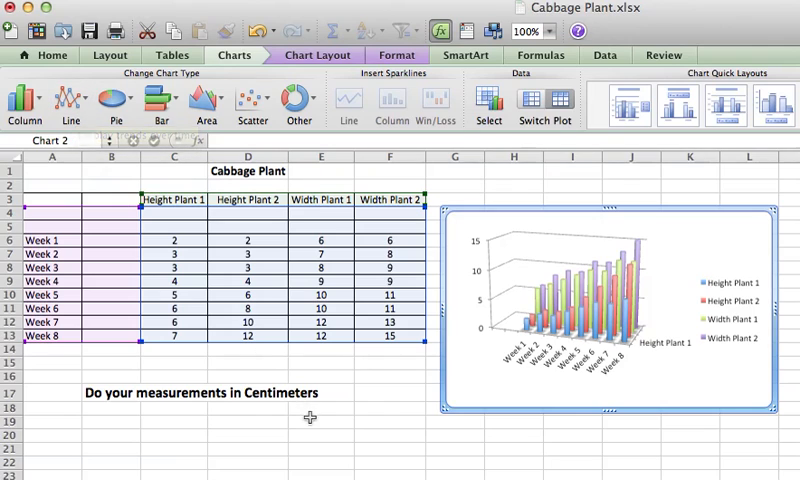